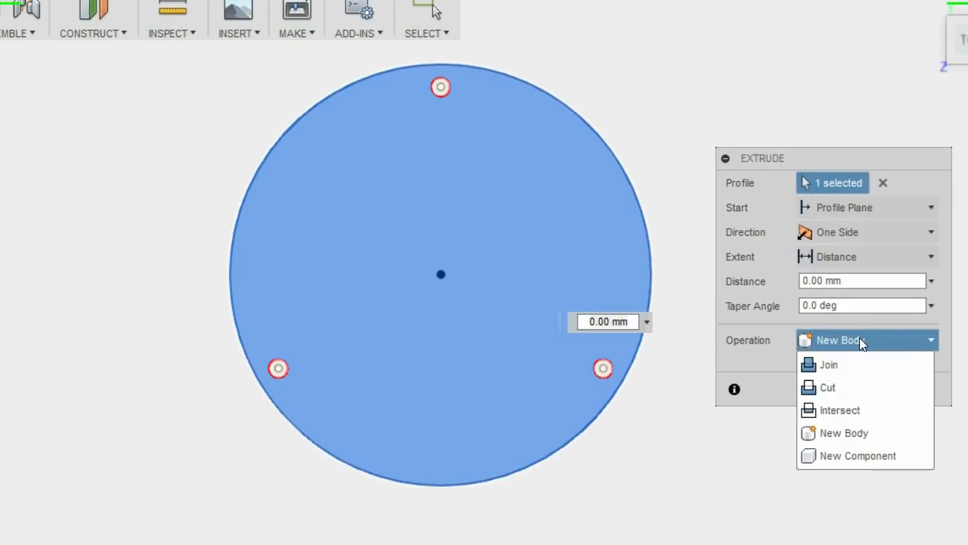
Set the plate extrusion to New Component and begin editing its distance.
left_click(858, 456)
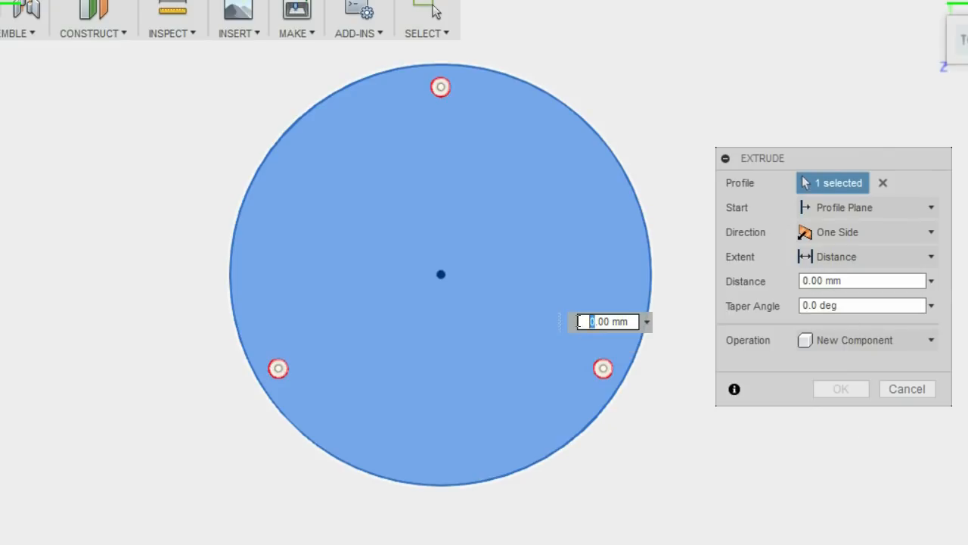
left_click(647, 321)
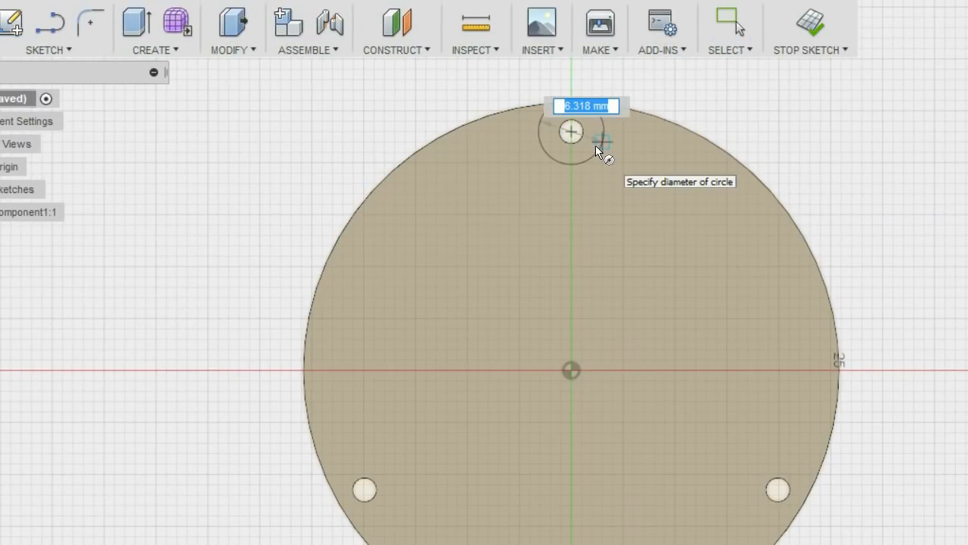
Sketch 3.7 mm diameter circles concentric with the mounting holes.
type("3.7")
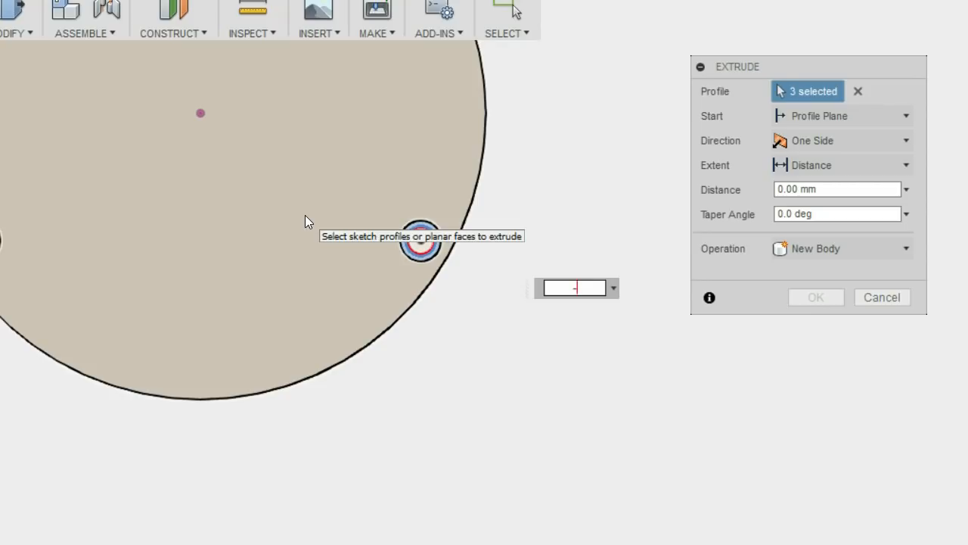
Cut the three ring profiles -1 mm into the disc to form the counterbores.
type("-1.")
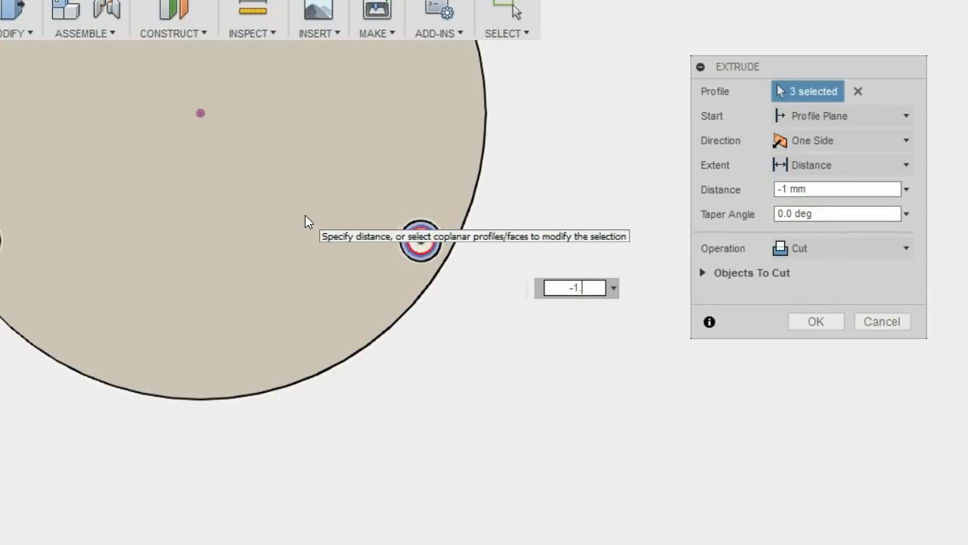
left_click(816, 321)
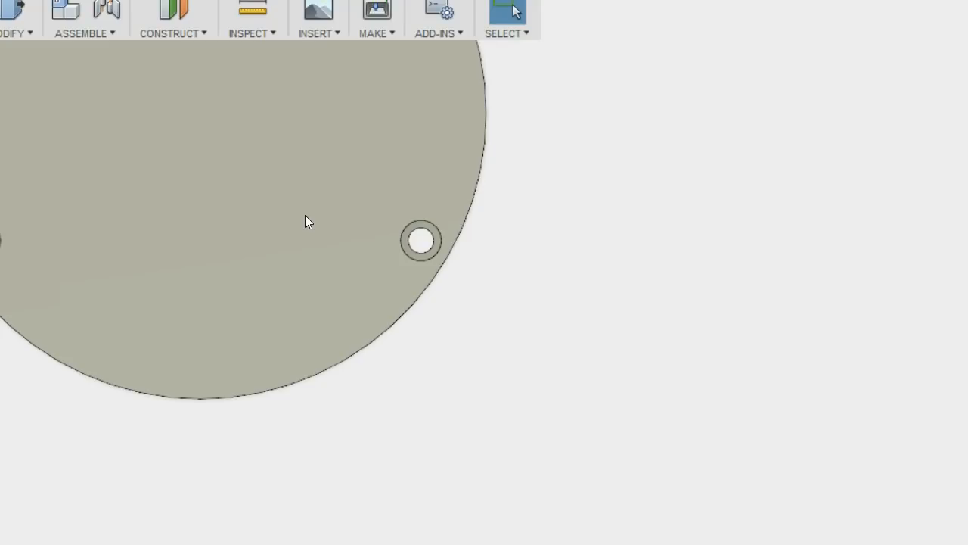